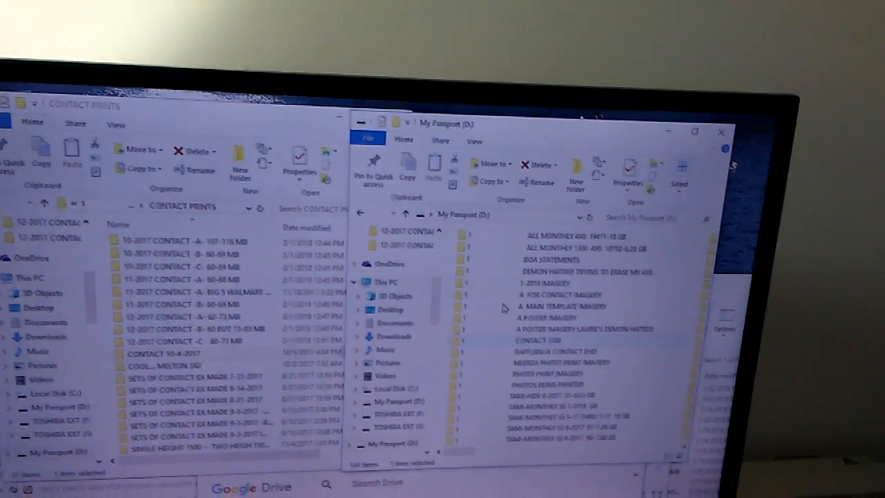
- Open Properties for the CONTACT 1300 folder on My Passport (D:) to view its size
{"action": "right_click", "coordinate": [538, 340]}
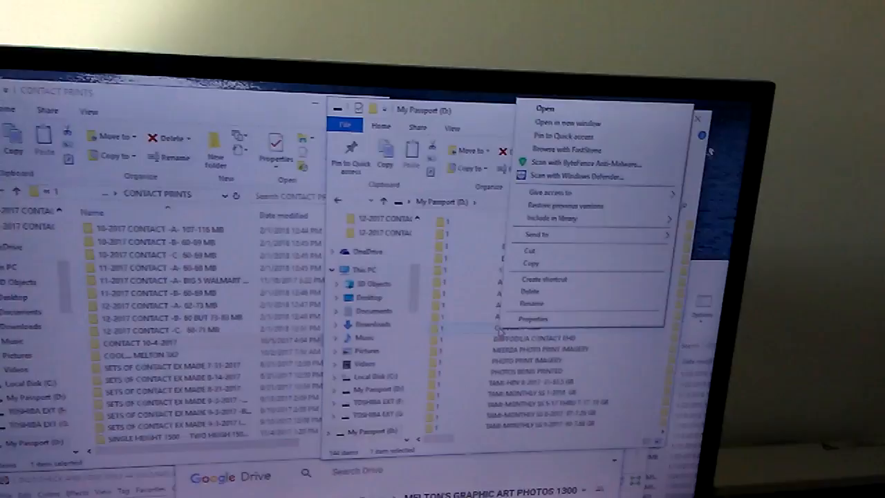
{"action": "left_click", "coordinate": [533, 318]}
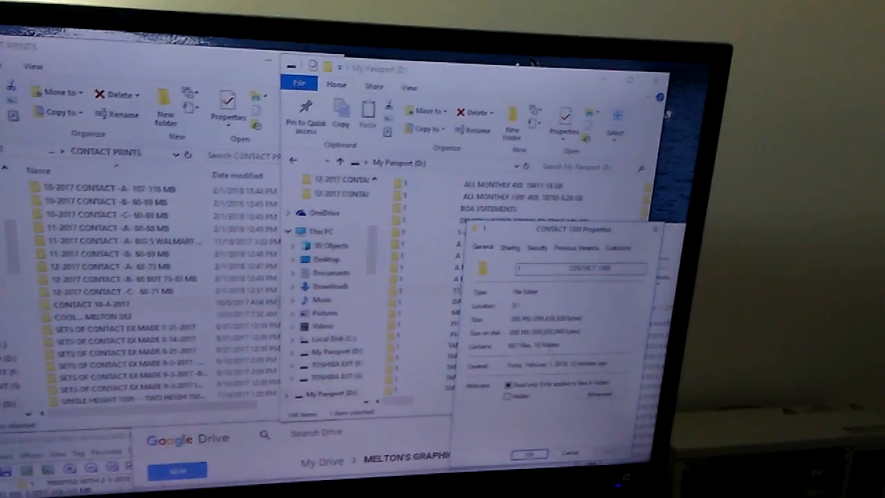